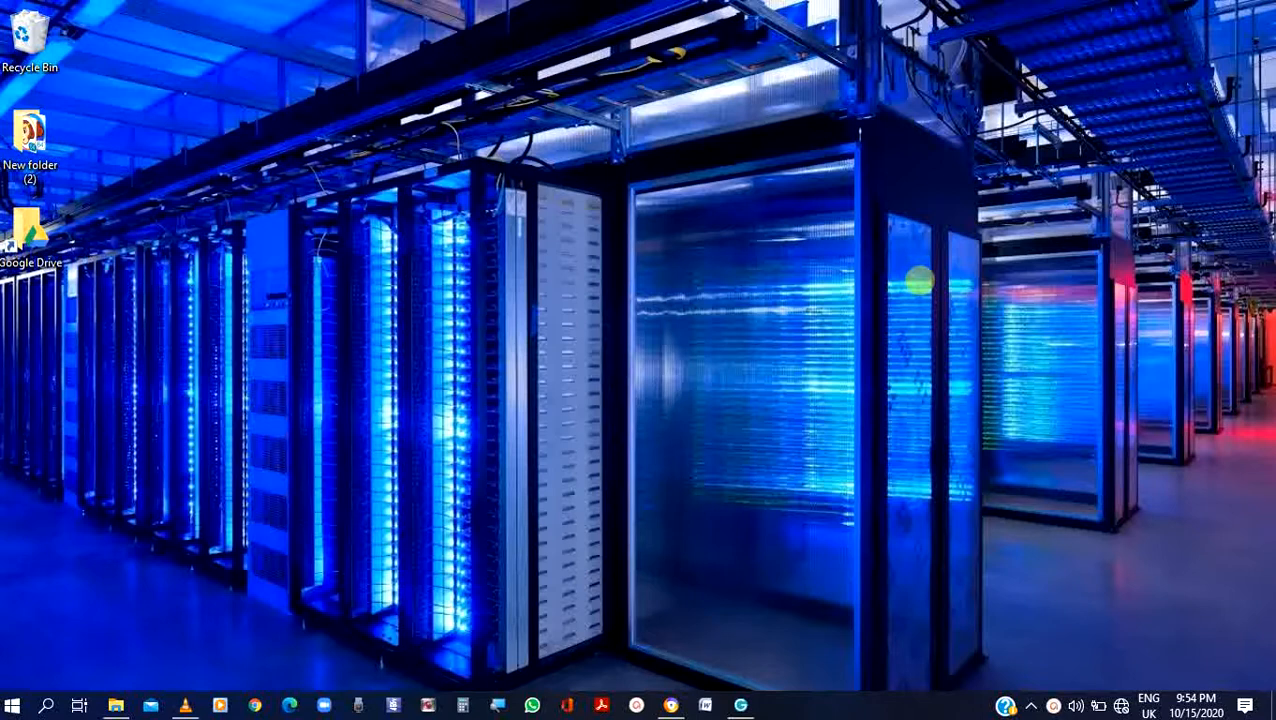
{"action": "mouse_move", "coordinate": [245, 330]}
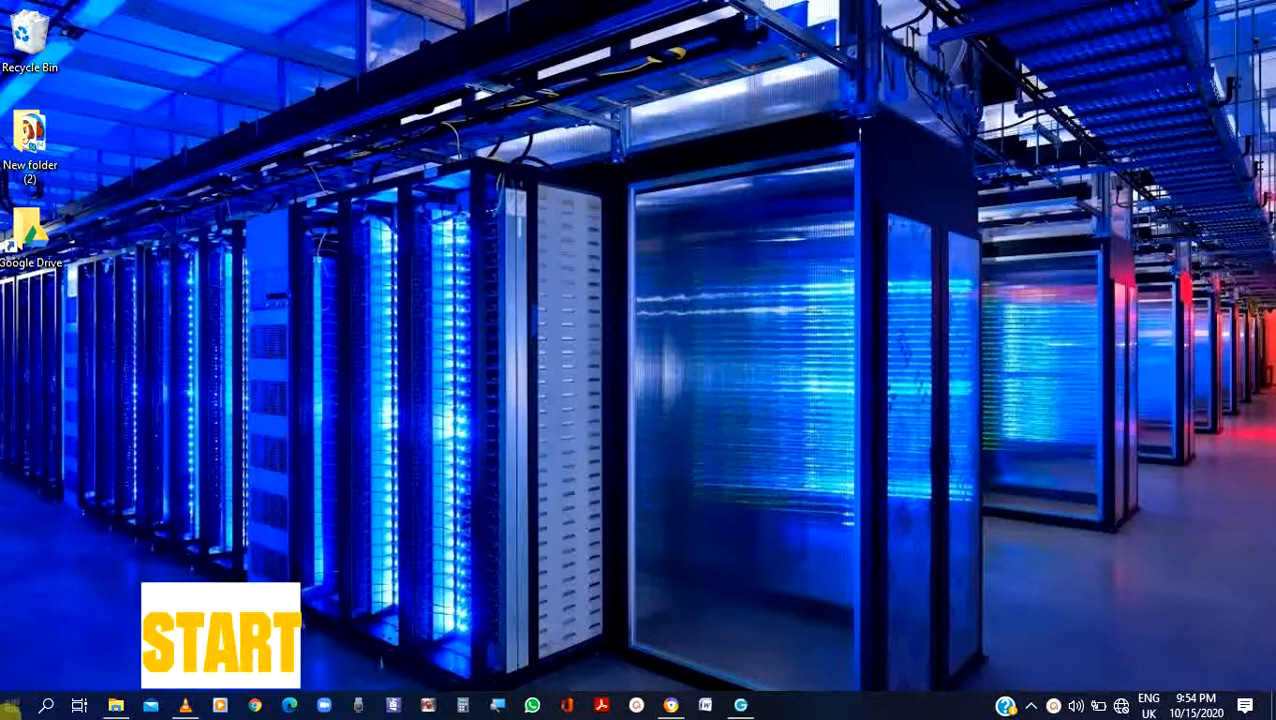
Open the Start menu to reach Control Panel
{"action": "left_click", "coordinate": [13, 705]}
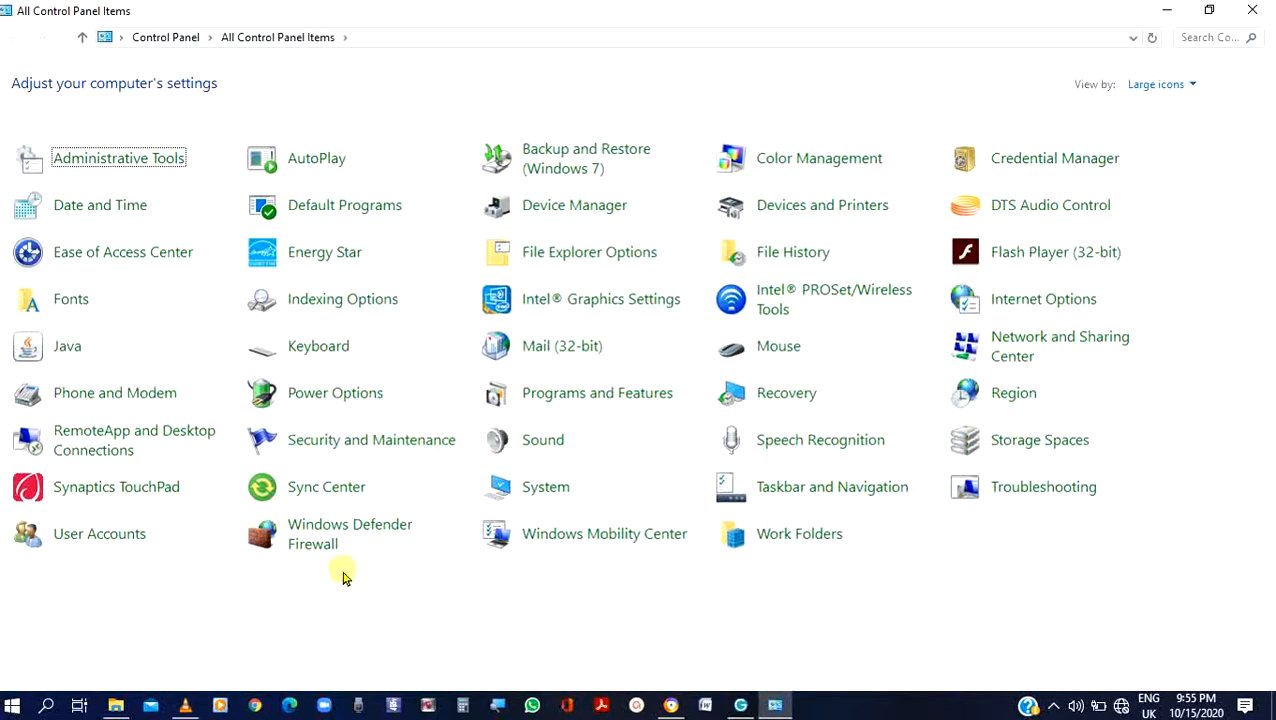
{"action": "mouse_move", "coordinate": [350, 533]}
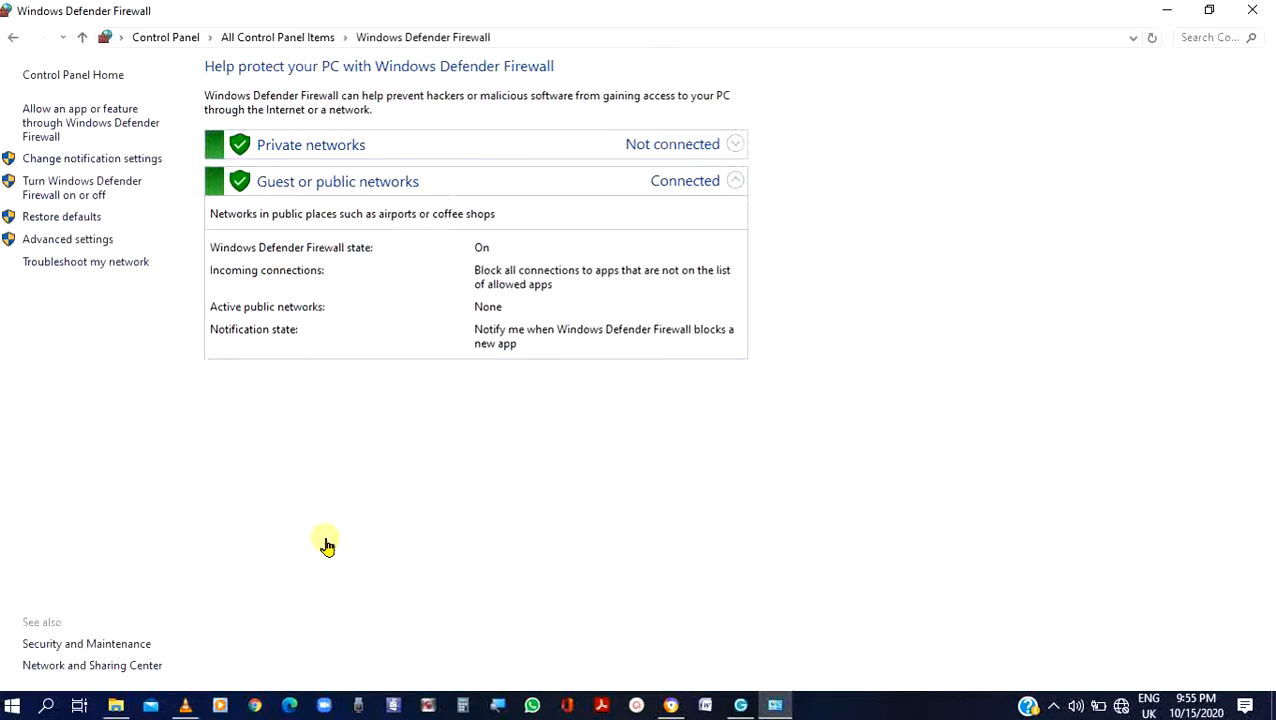
{"action": "mouse_move", "coordinate": [258, 481]}
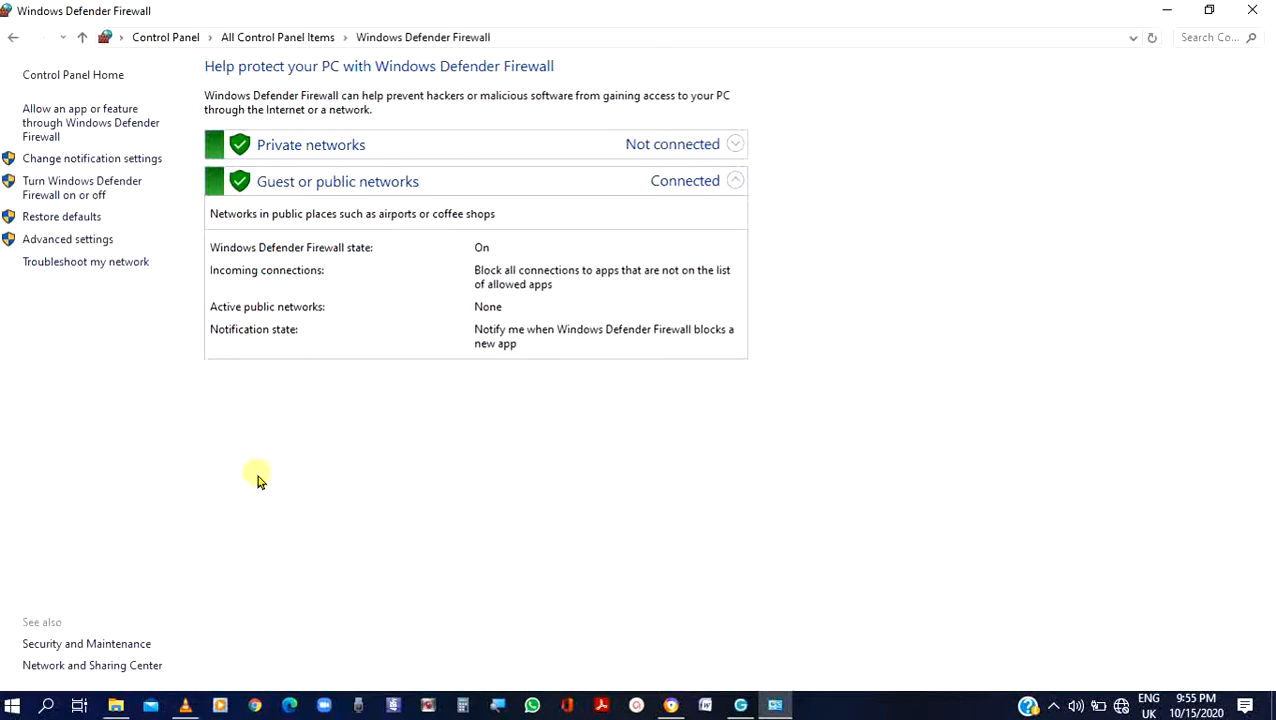
{"action": "mouse_move", "coordinate": [108, 320]}
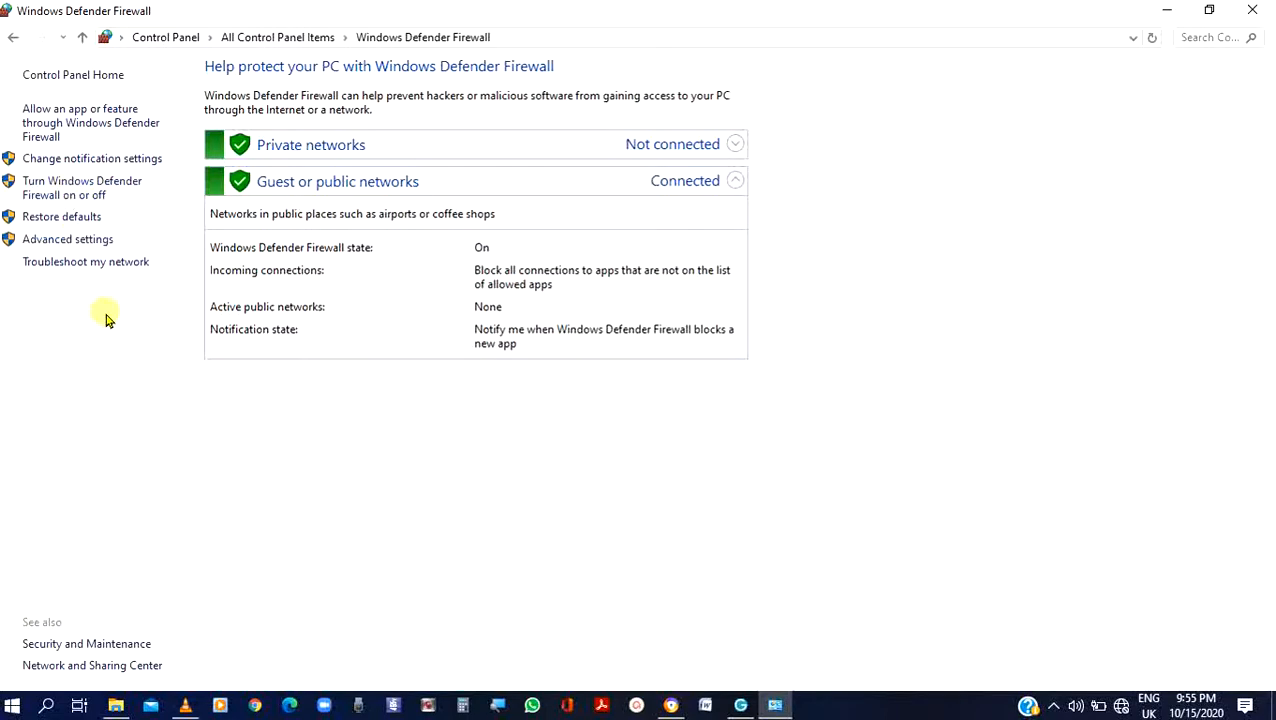
{"action": "mouse_move", "coordinate": [134, 206]}
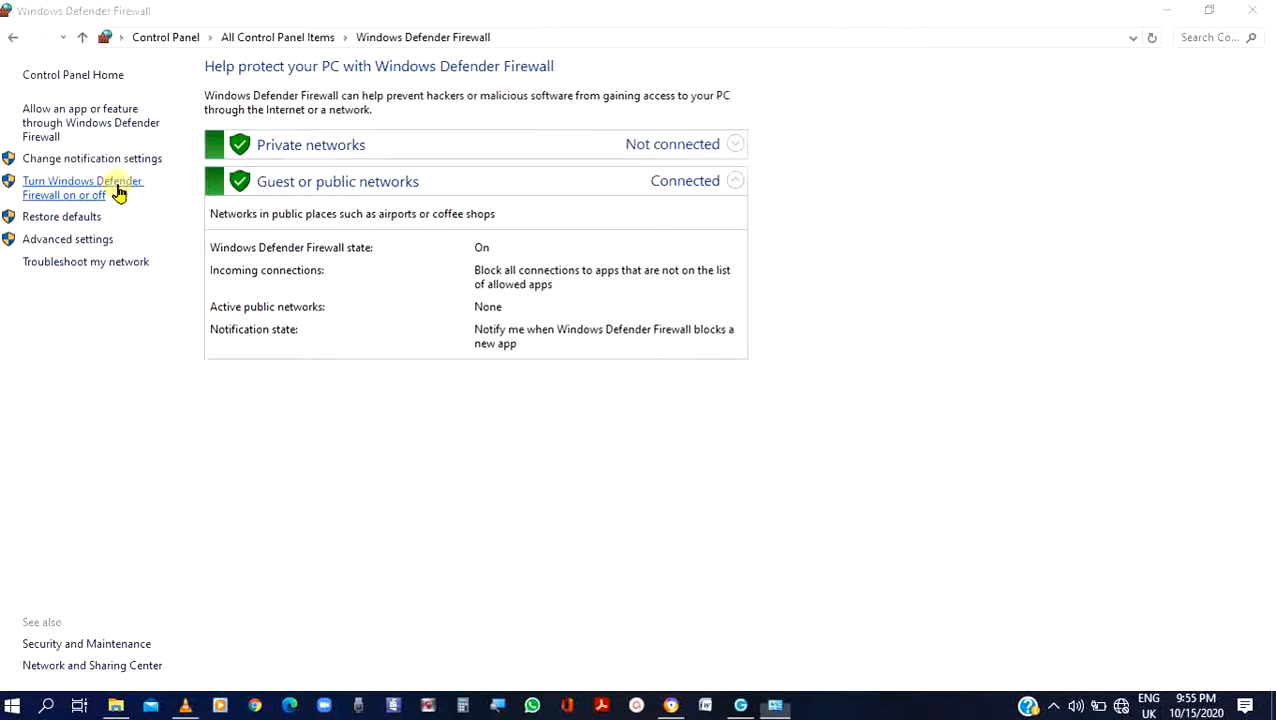
Open the Windows Defender Firewall page from All Control Panel Items
{"action": "left_click", "coordinate": [83, 188]}
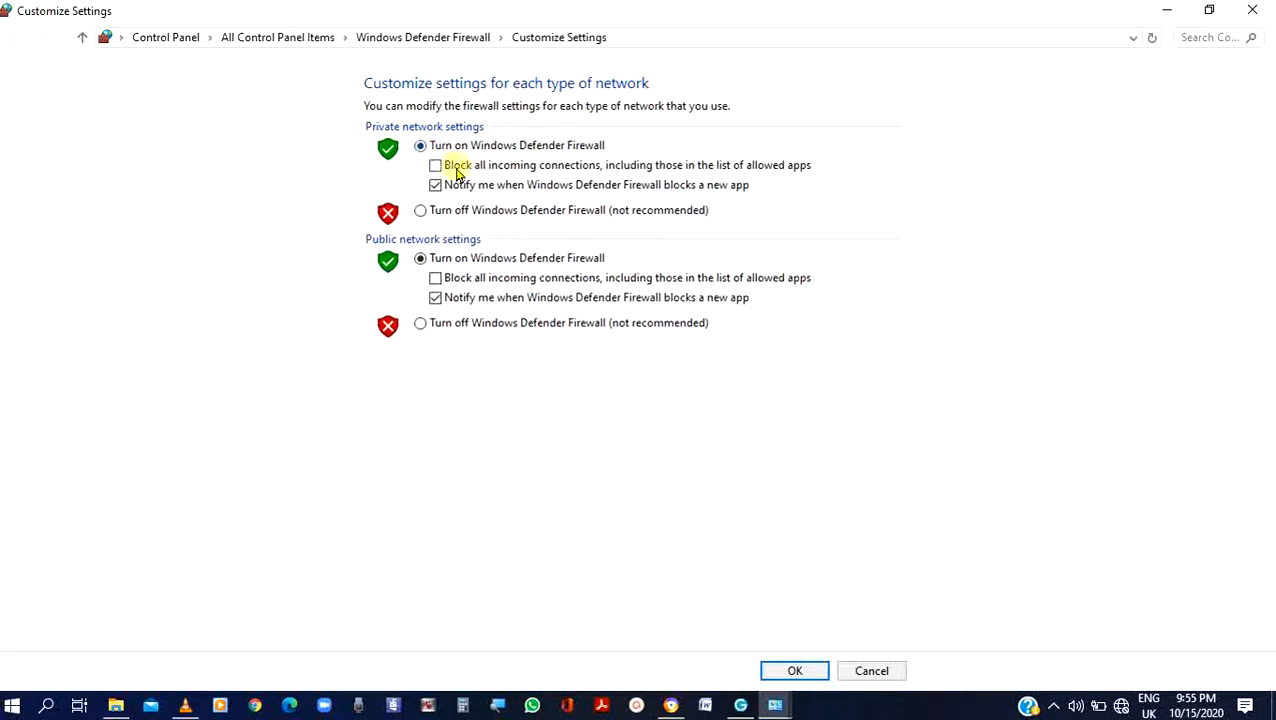
{"action": "mouse_move", "coordinate": [525, 209]}
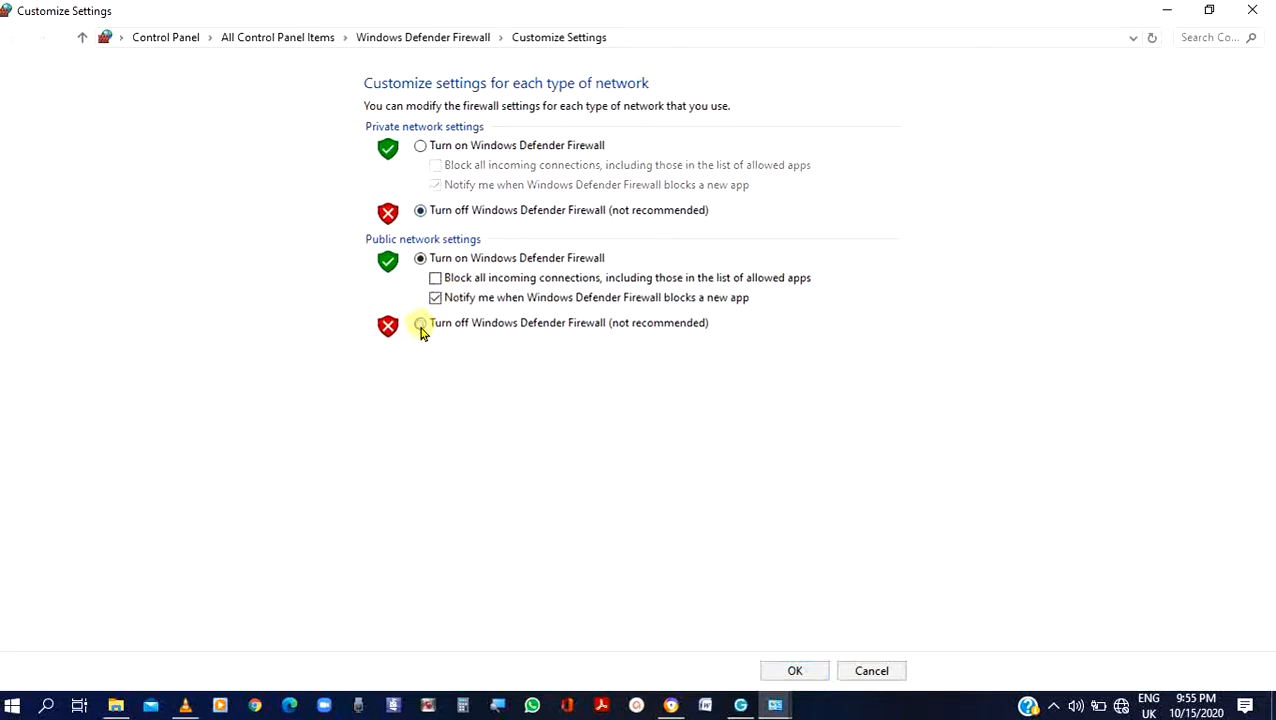
Select 'Turn off' for public networks and confirm with OK
{"action": "left_click", "coordinate": [420, 322]}
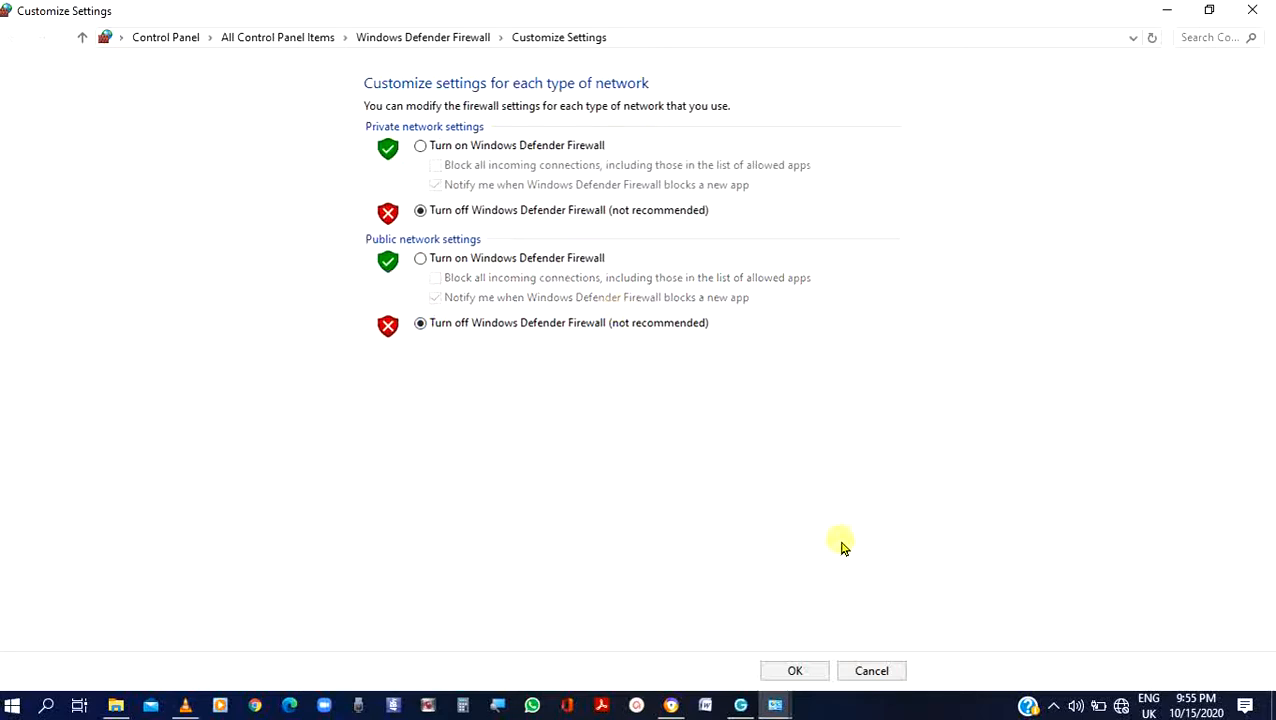
{"action": "mouse_move", "coordinate": [810, 571]}
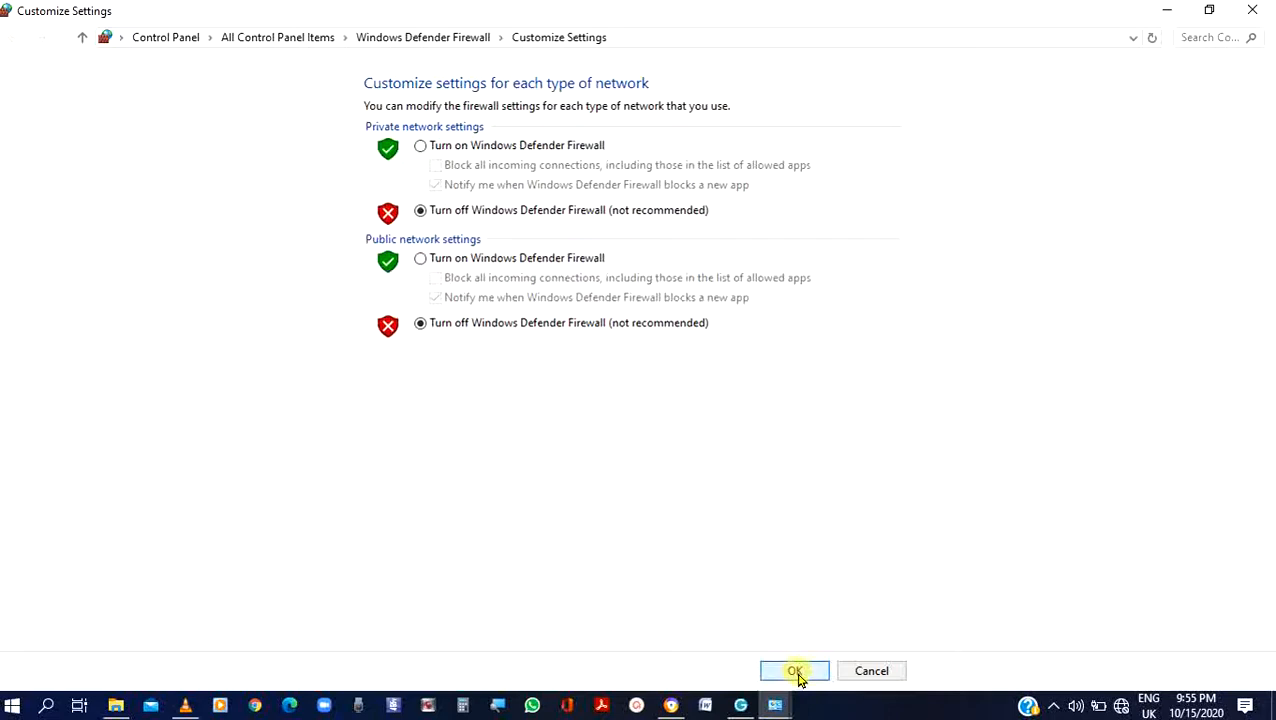
{"action": "left_click", "coordinate": [795, 670]}
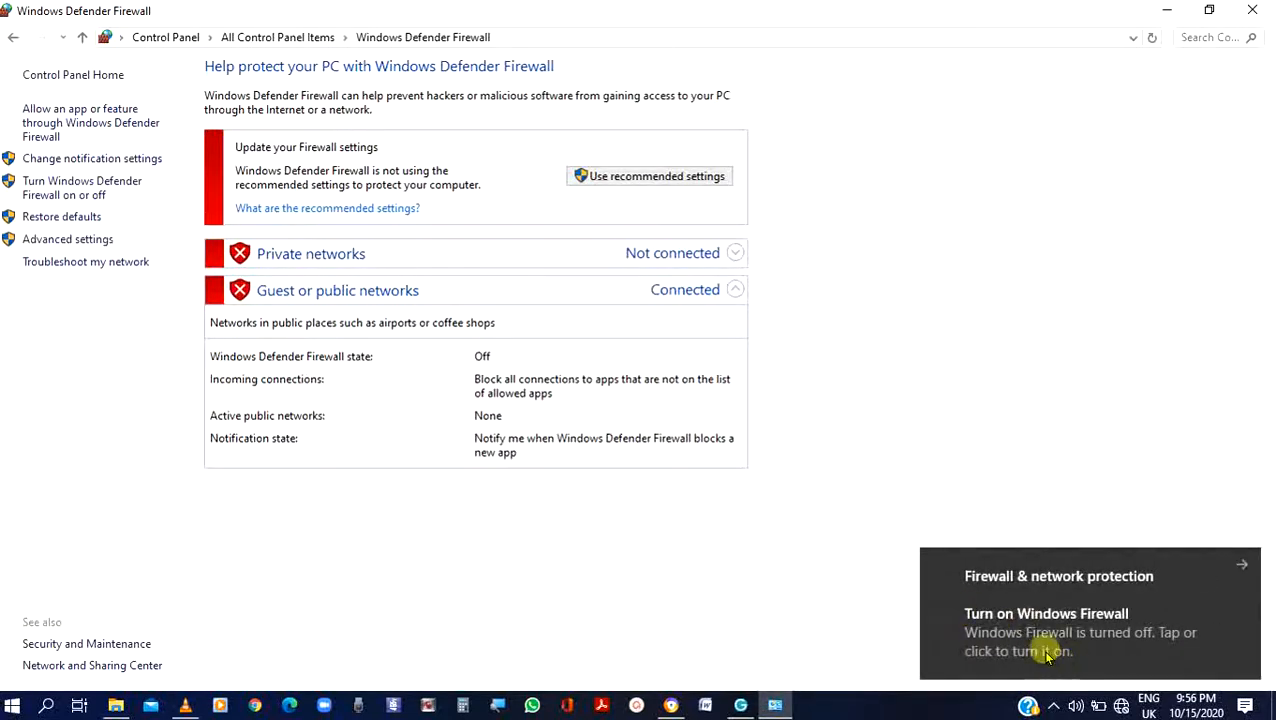
{"action": "mouse_move", "coordinate": [1048, 570]}
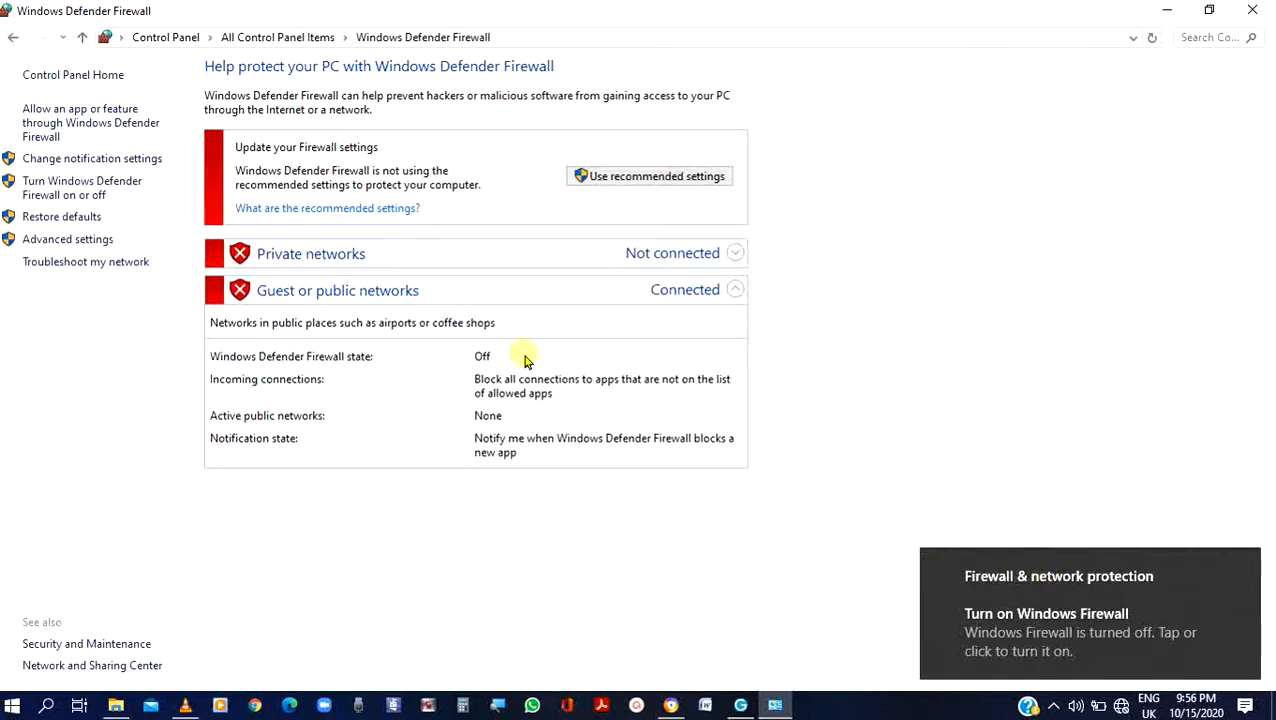
{"action": "mouse_move", "coordinate": [143, 245]}
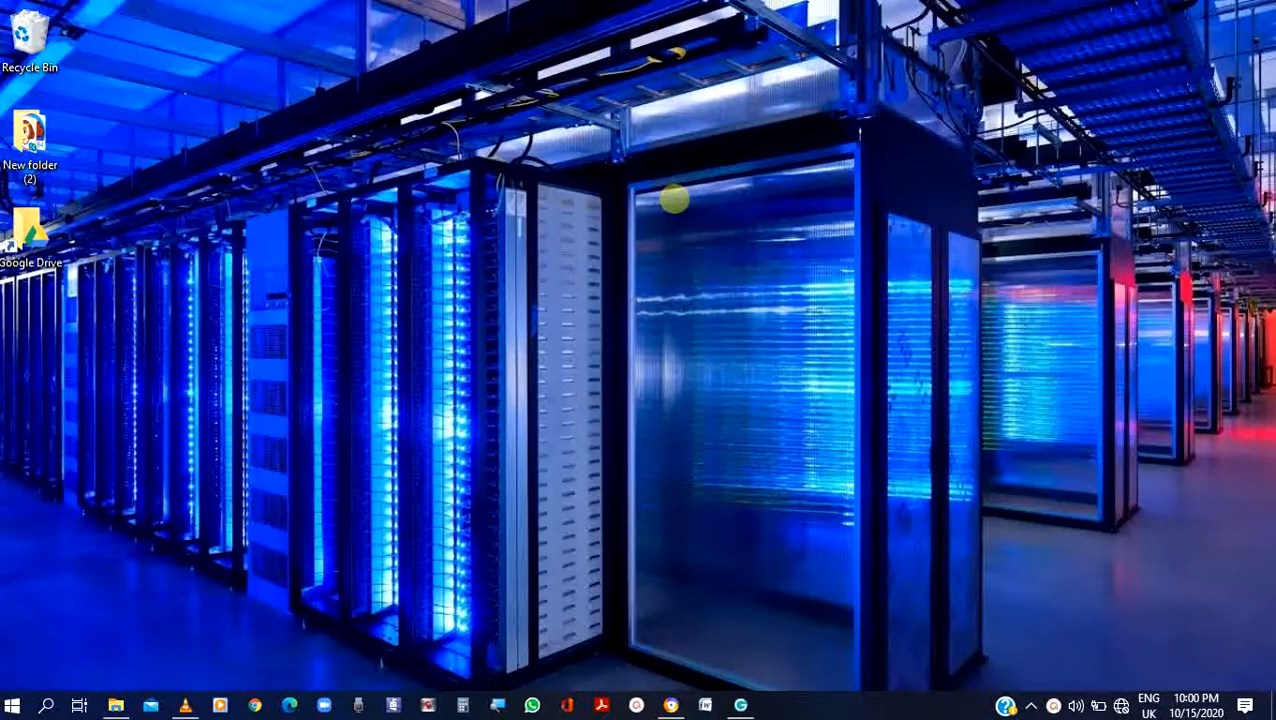
{"action": "mouse_move", "coordinate": [28, 570]}
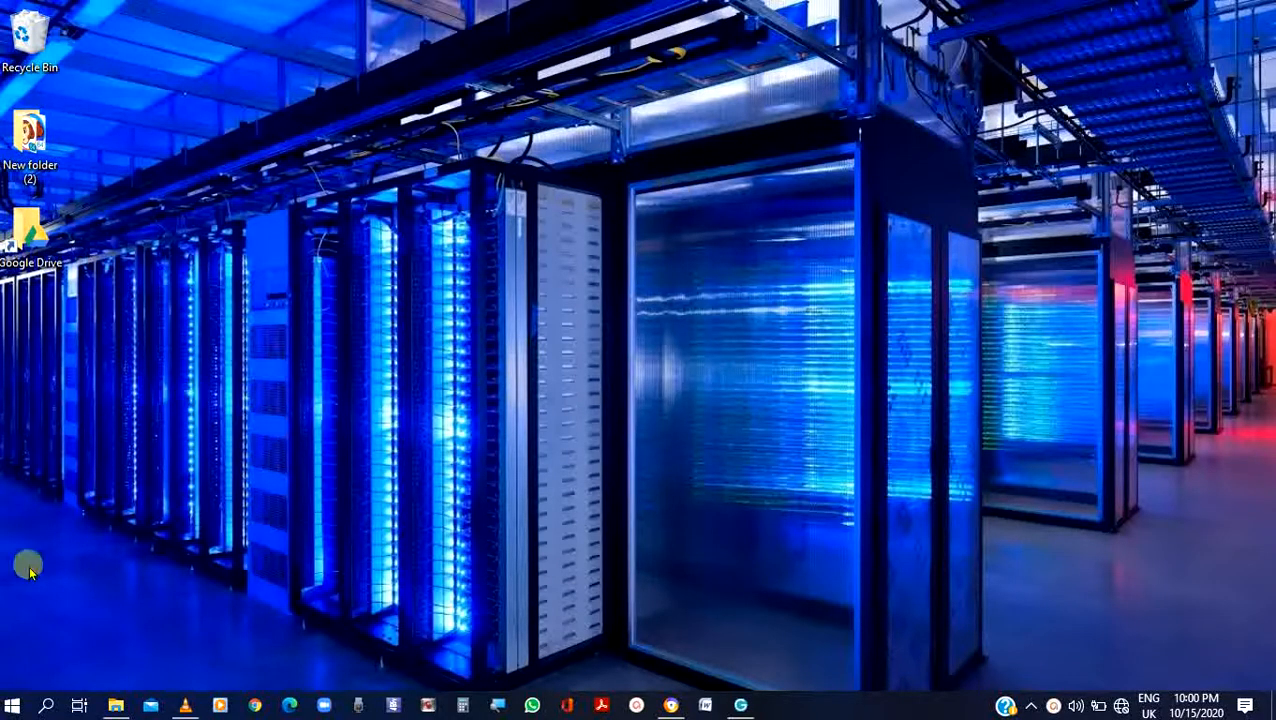
Search the Start menu for 'firewall' to find Windows Defender Firewall
{"action": "left_click", "coordinate": [13, 705]}
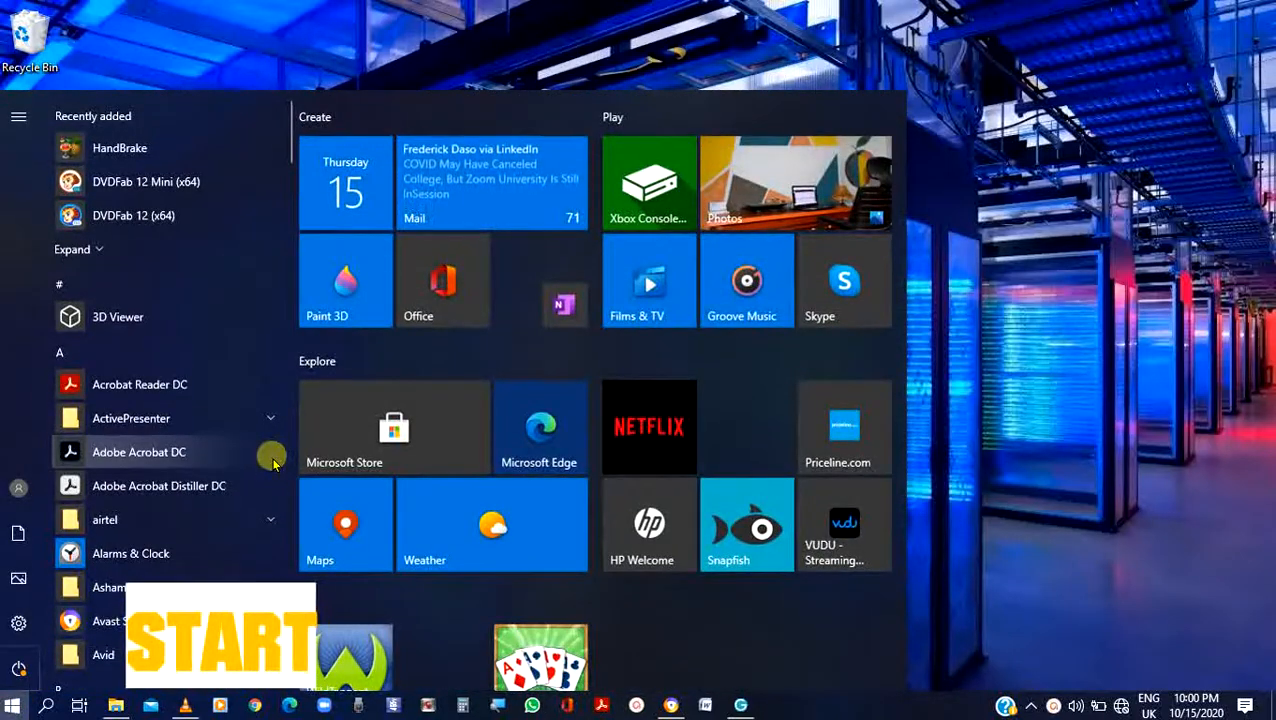
{"action": "type", "text": "firewall"}
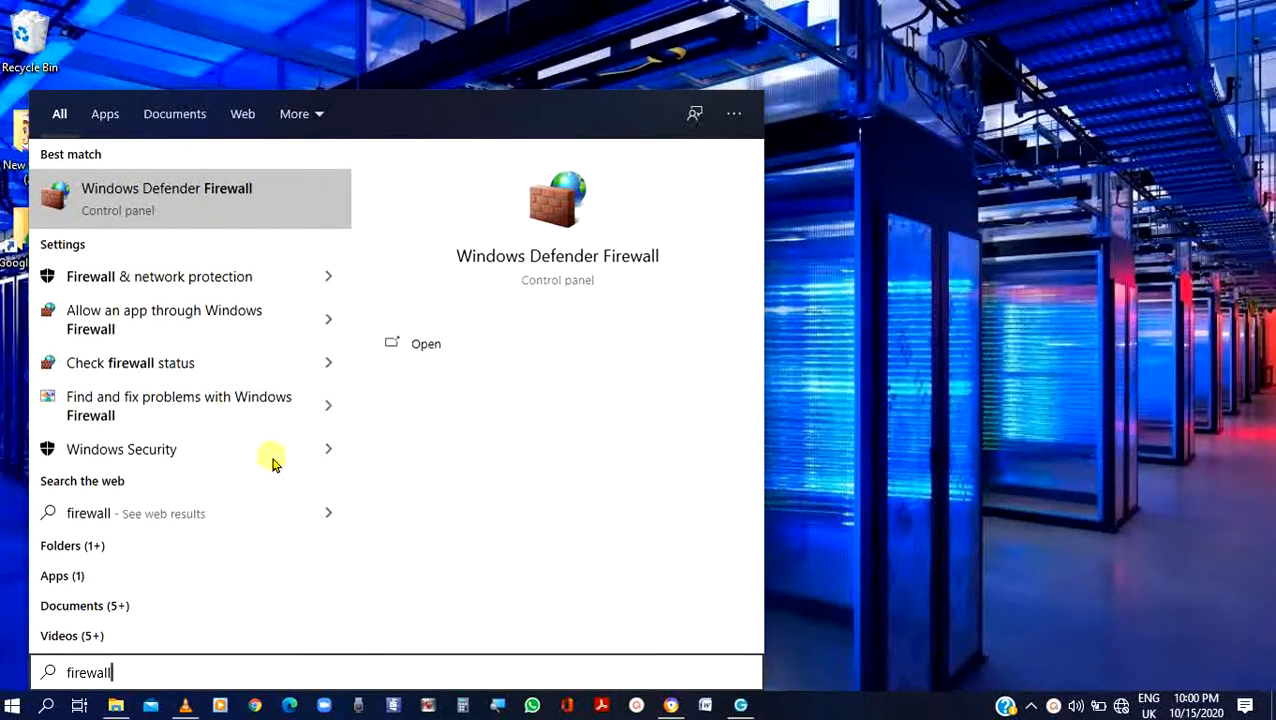
{"action": "mouse_move", "coordinate": [220, 220]}
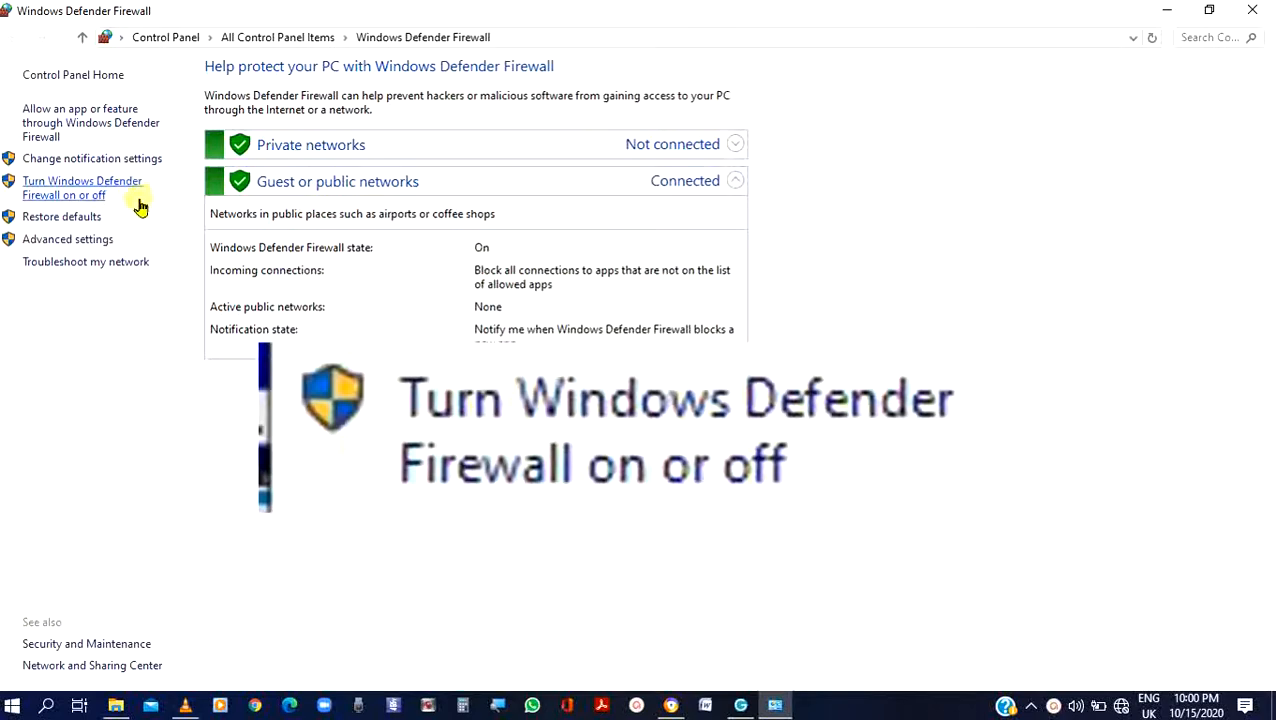
Open 'Turn Windows Defender Firewall on or off' from the left pane
{"action": "left_click", "coordinate": [82, 188]}
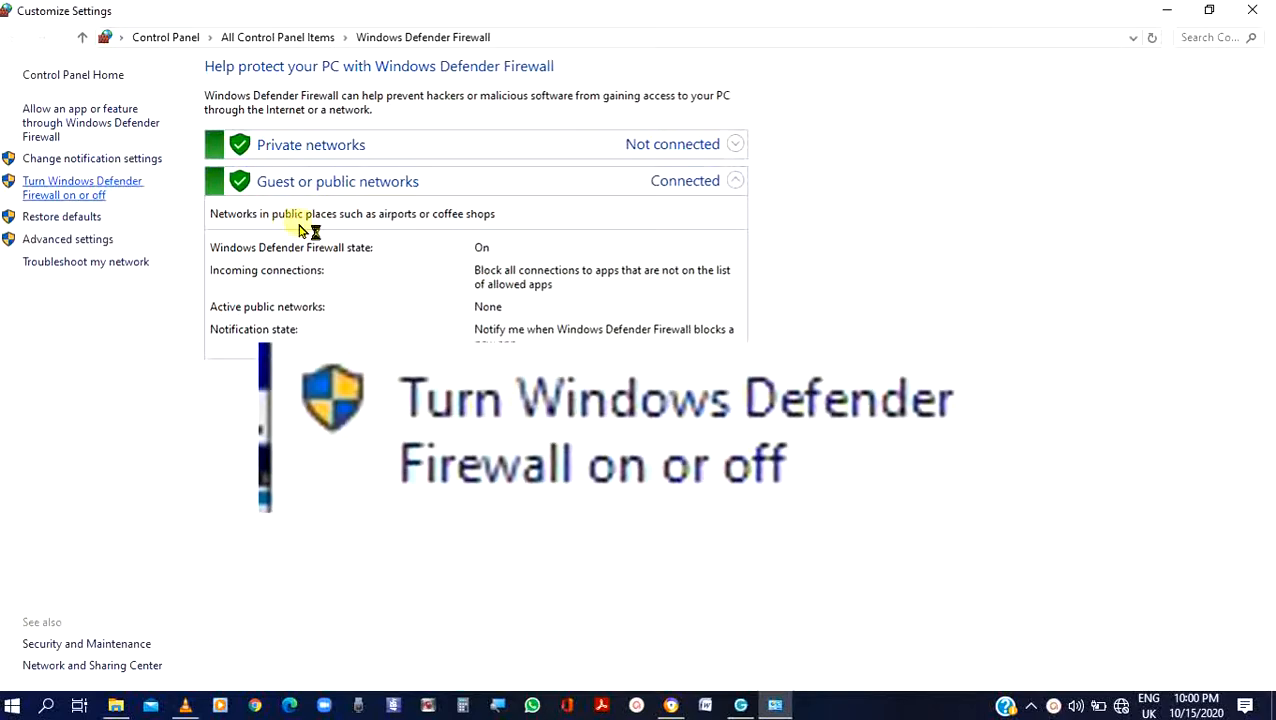
{"action": "left_click", "coordinate": [82, 188]}
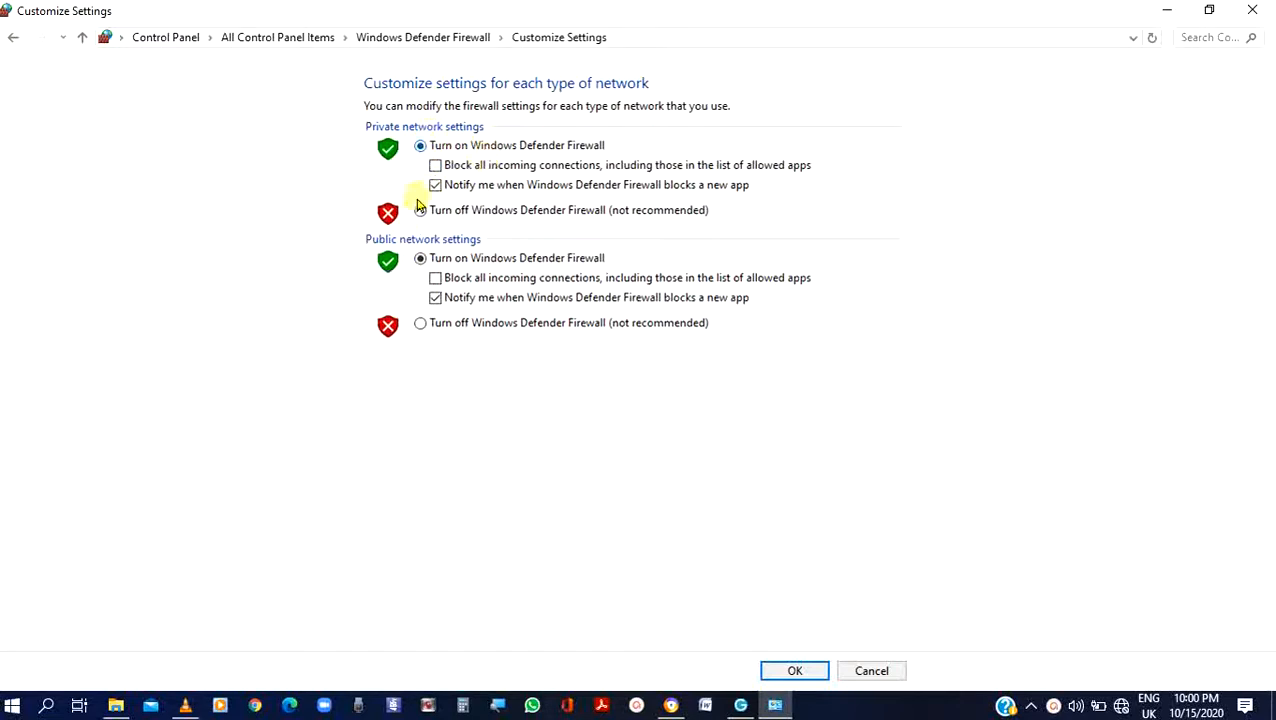
Select 'Turn off Windows Defender Firewall' for private and public networks, then OK
{"action": "left_click", "coordinate": [420, 210]}
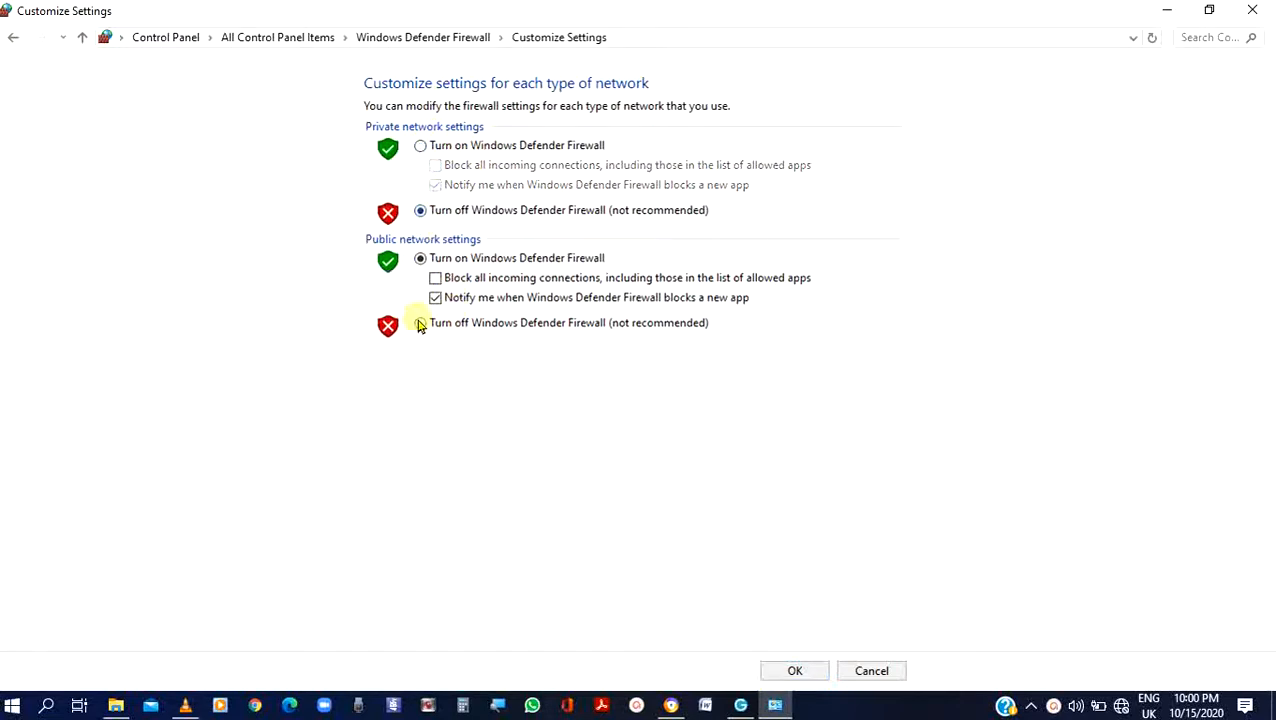
{"action": "left_click", "coordinate": [420, 322]}
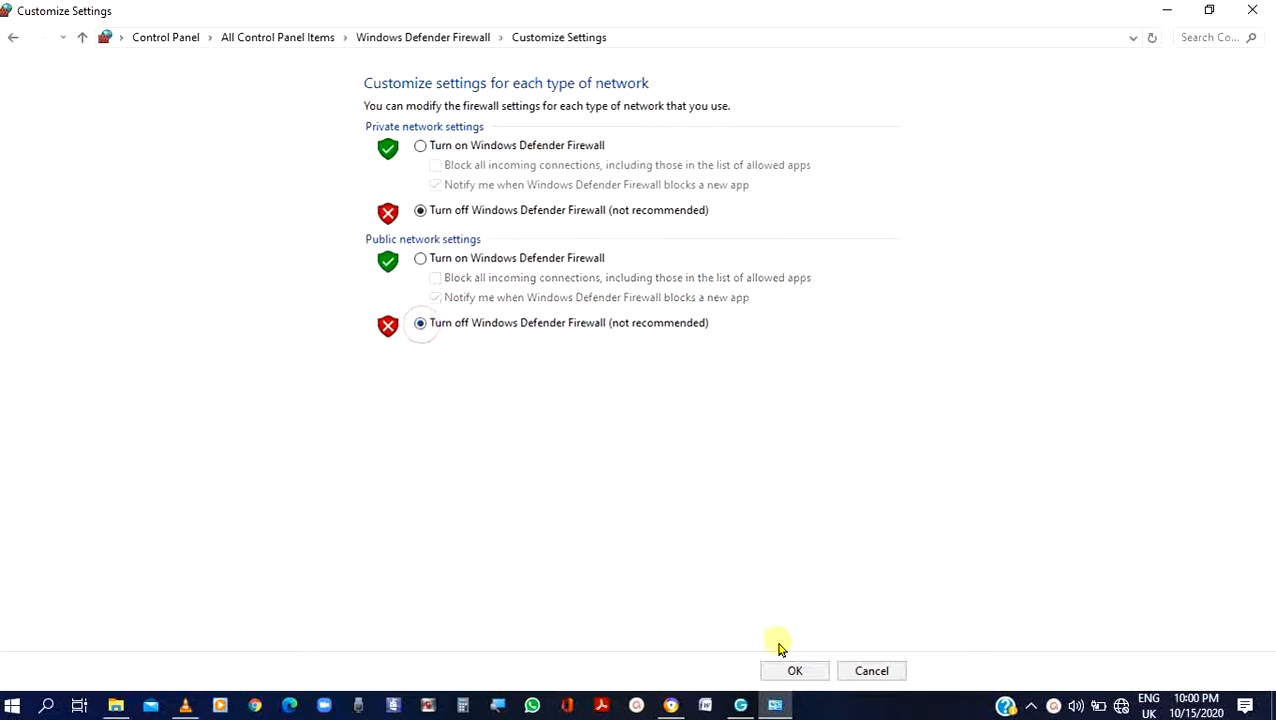
{"action": "left_click", "coordinate": [794, 670]}
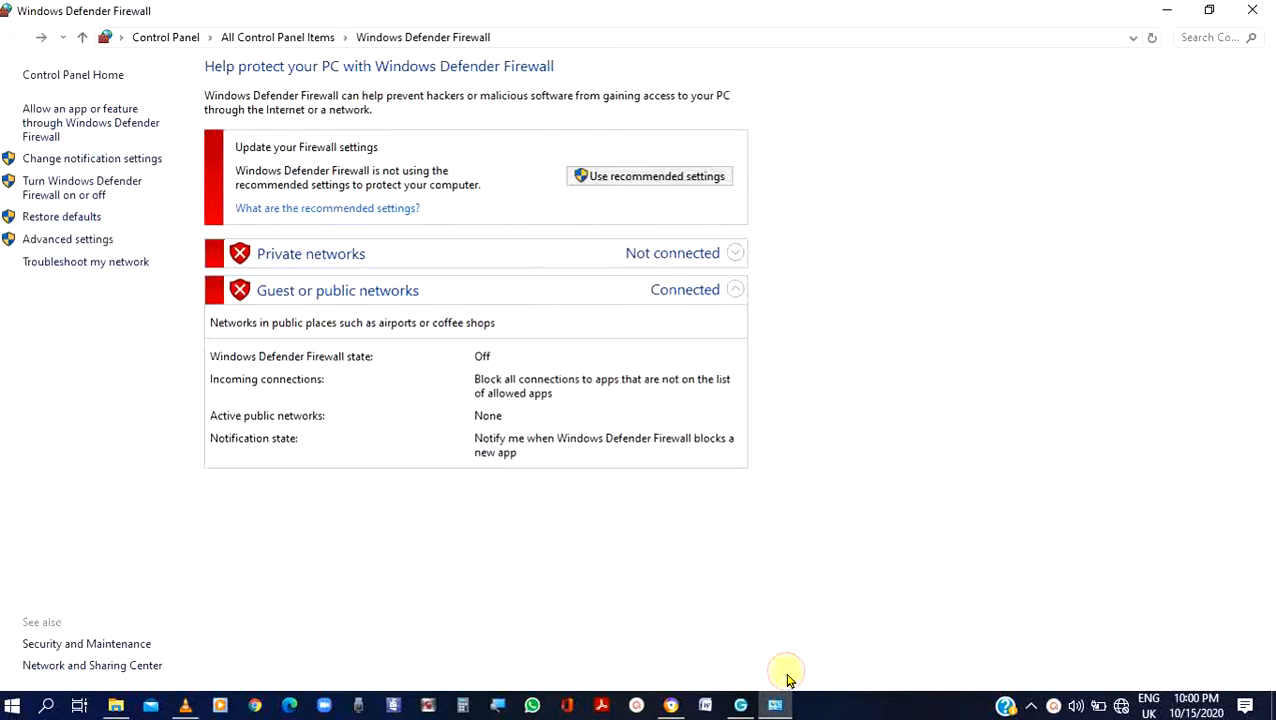